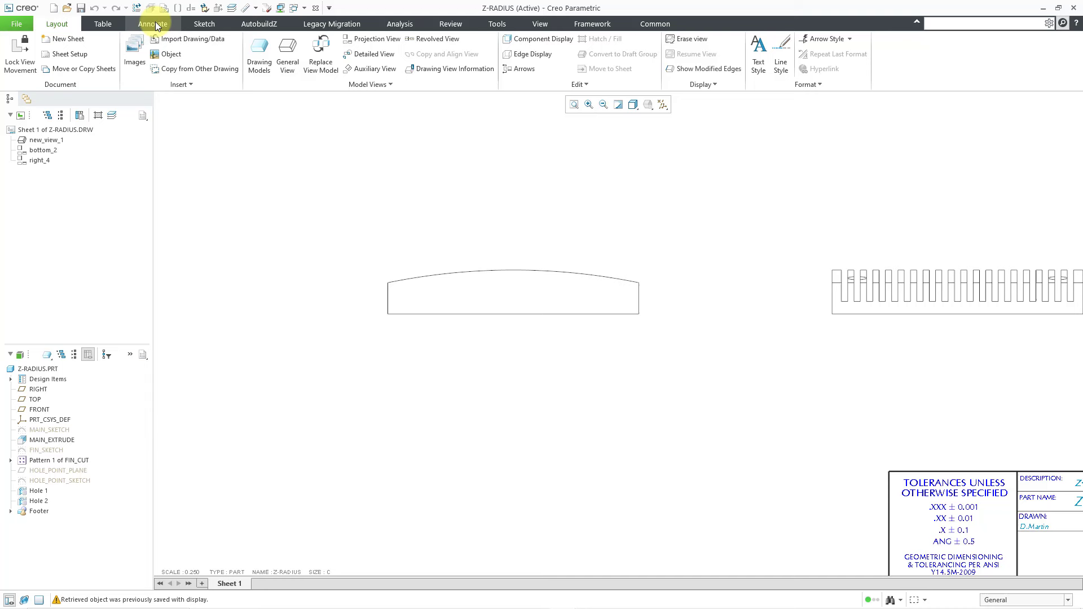
- Show the extrude's Ø2000 diameter dimension from the model on the bottom view via Show Model Annotations
{"action": "left_click", "coordinate": [153, 23]}
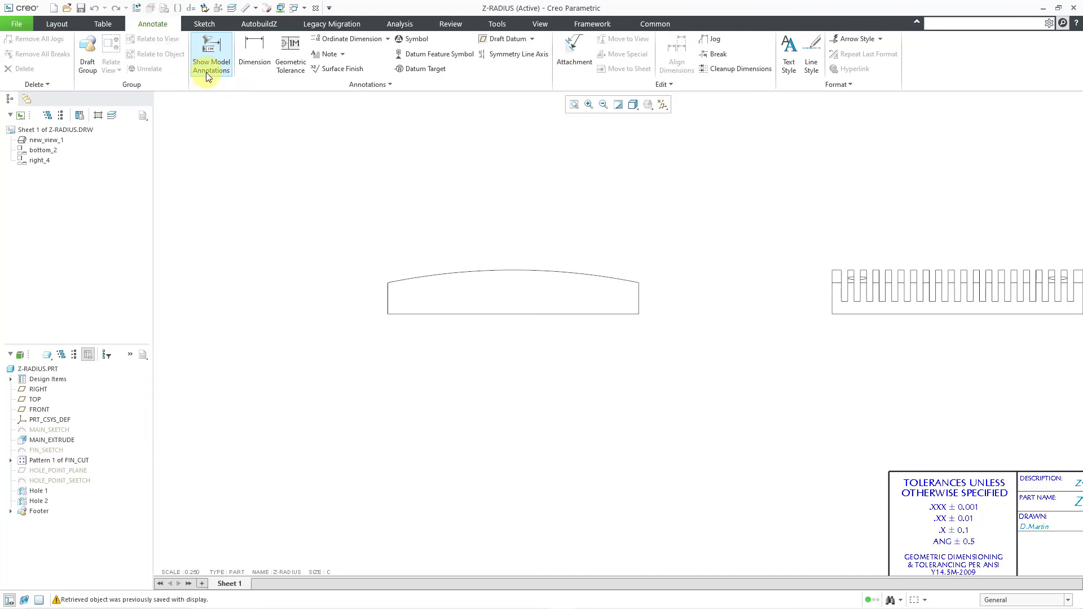
{"action": "left_click", "coordinate": [212, 51]}
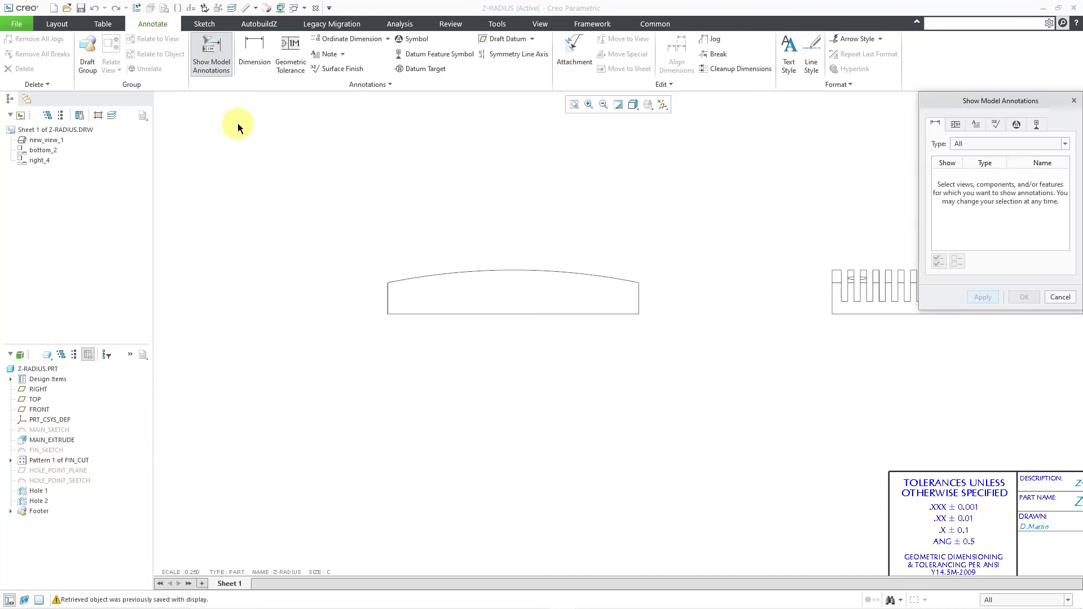
{"action": "mouse_move", "coordinate": [558, 271]}
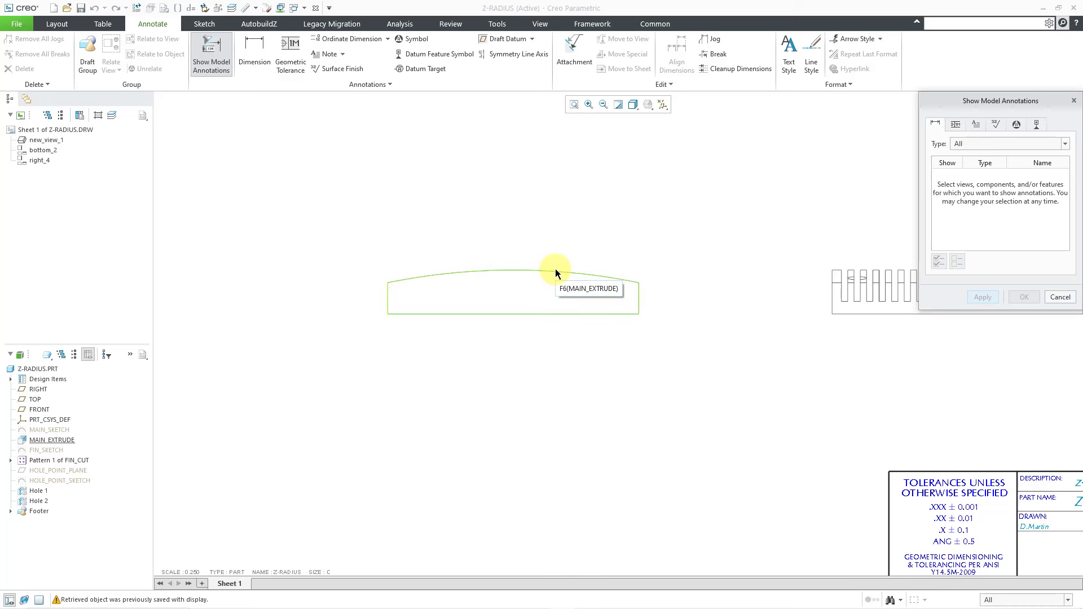
{"action": "left_click", "coordinate": [555, 273]}
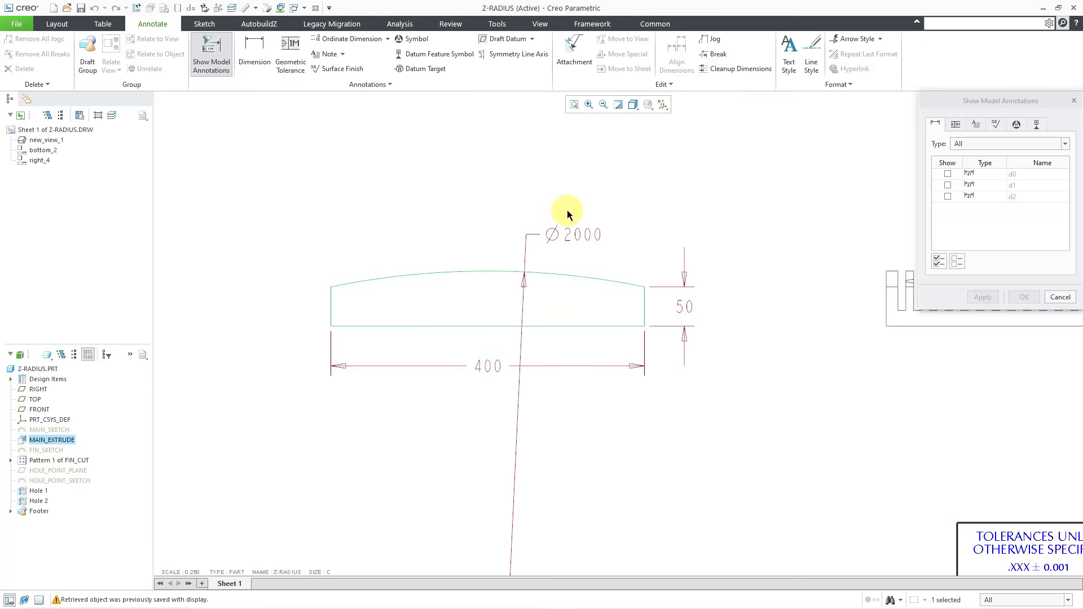
{"action": "left_click", "coordinate": [948, 196]}
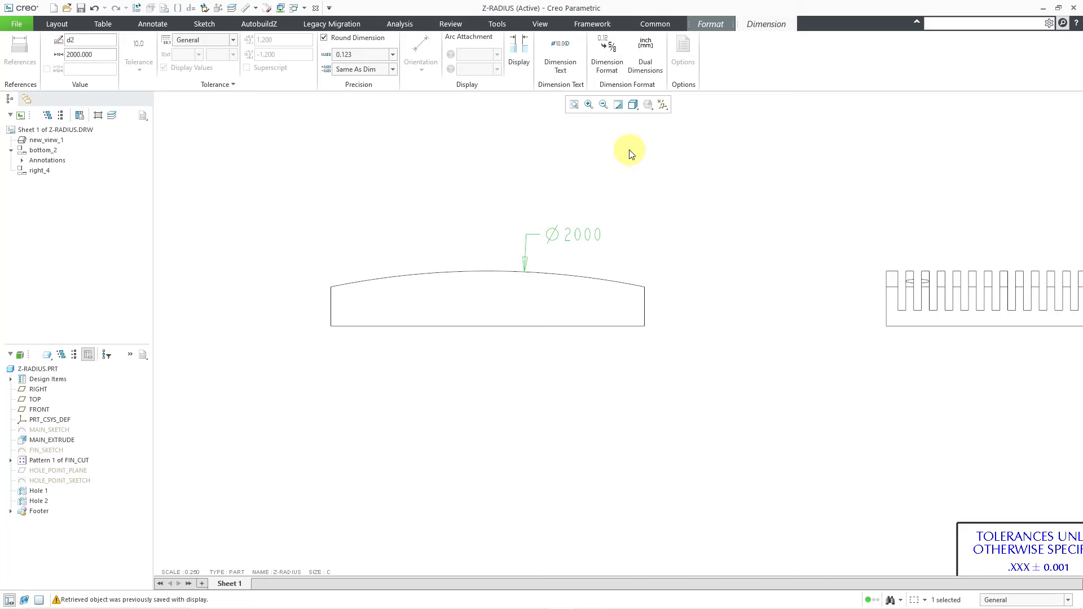
{"action": "mouse_move", "coordinate": [678, 172]}
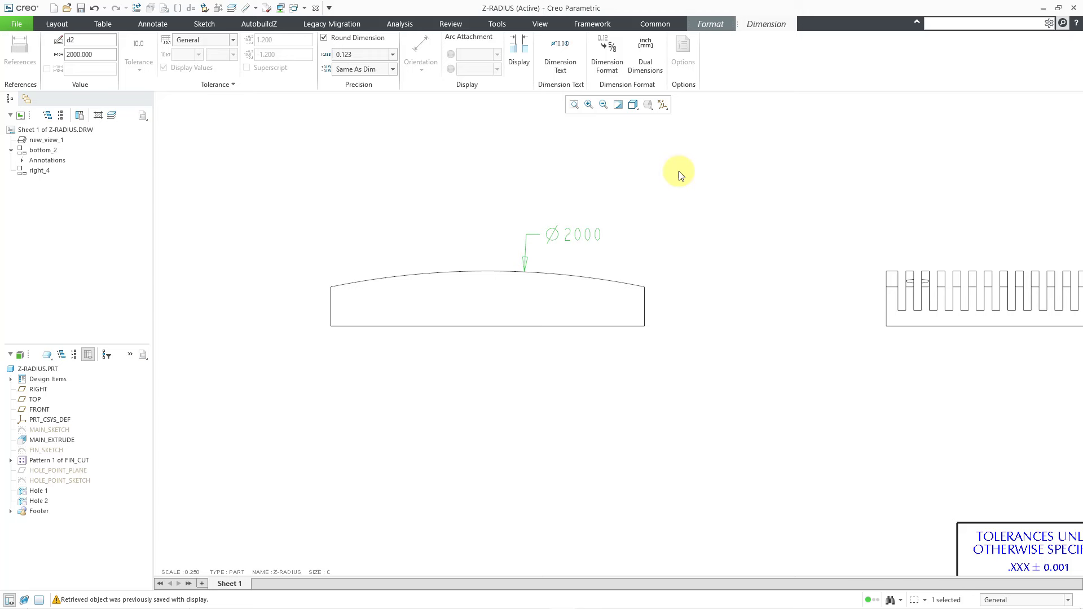
{"action": "left_click", "coordinate": [152, 24]}
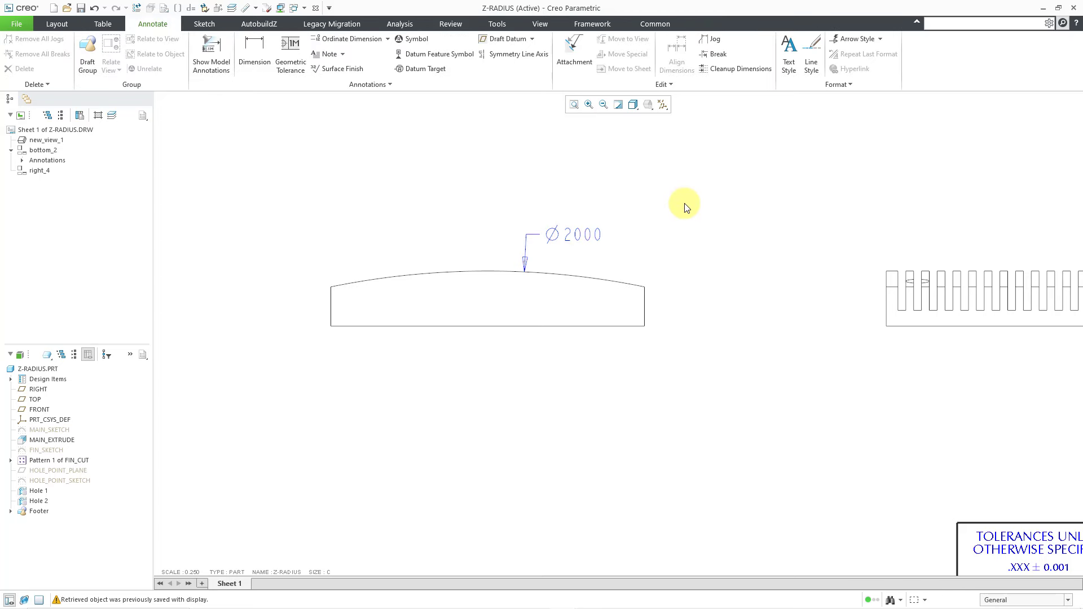
{"action": "mouse_move", "coordinate": [598, 239]}
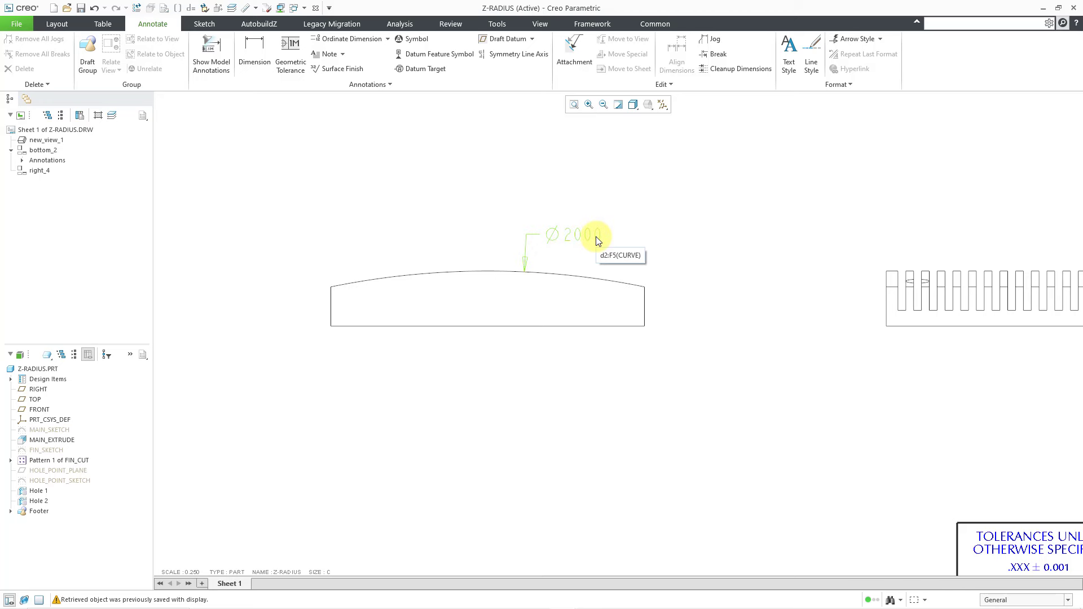
- Delete the Ø2000 diameter dimension from the bottom view's curved edge
{"action": "left_click", "coordinate": [574, 234]}
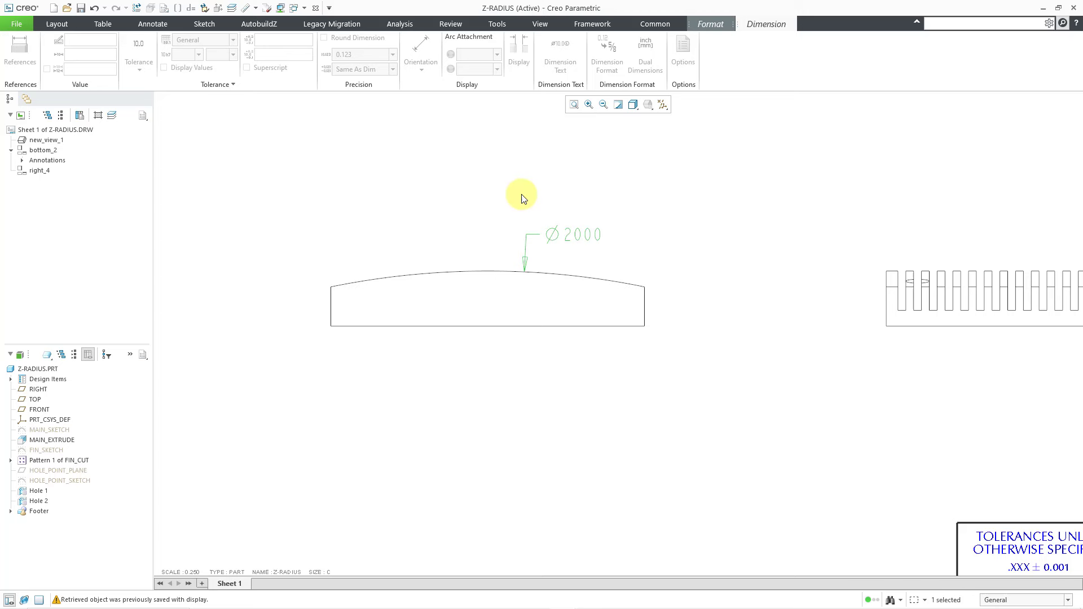
{"action": "left_click", "coordinate": [153, 24]}
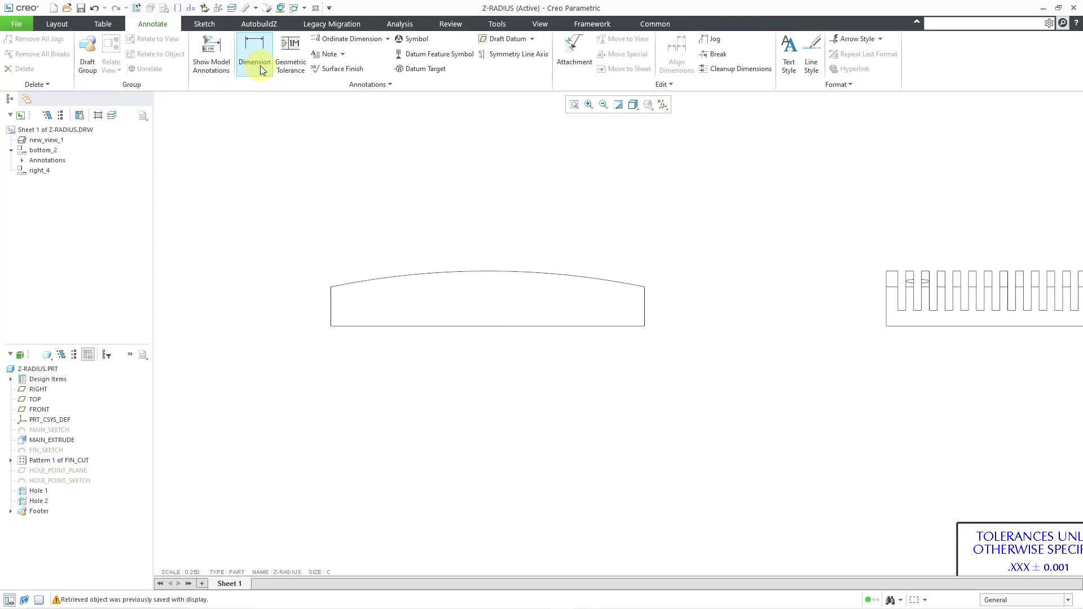
- Create an R1000 radius dimension on the curved top edge with its text below the part
{"action": "left_click", "coordinate": [255, 51]}
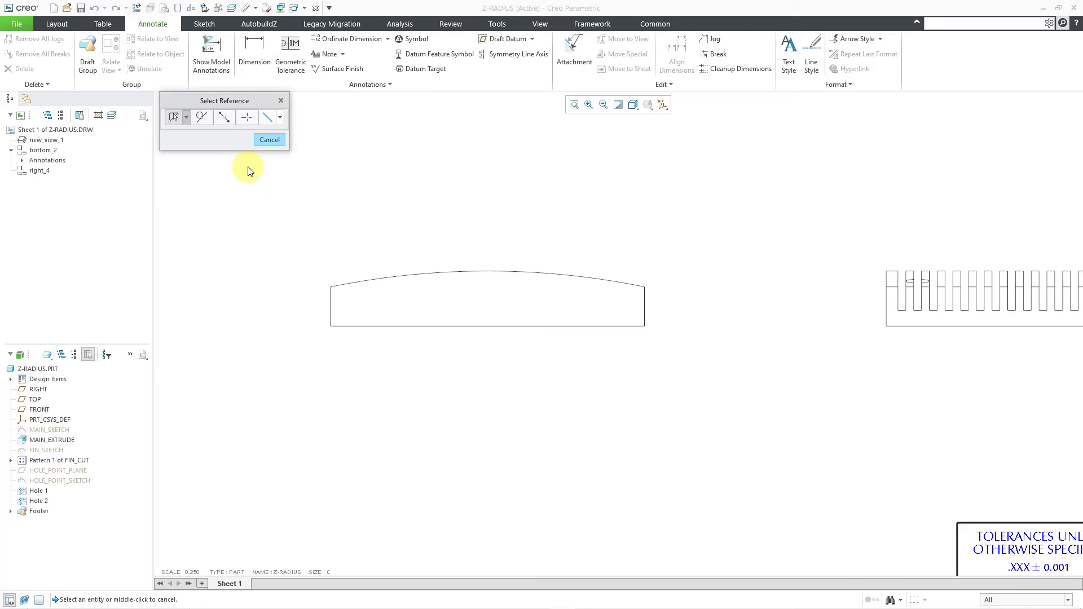
{"action": "mouse_move", "coordinate": [514, 240]}
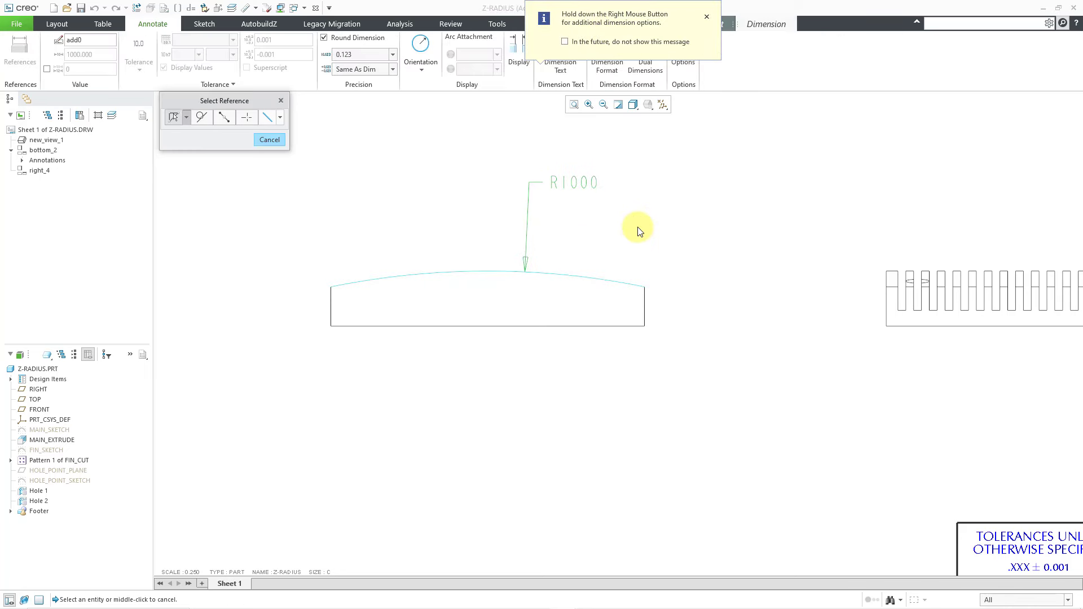
{"action": "left_click", "coordinate": [705, 15]}
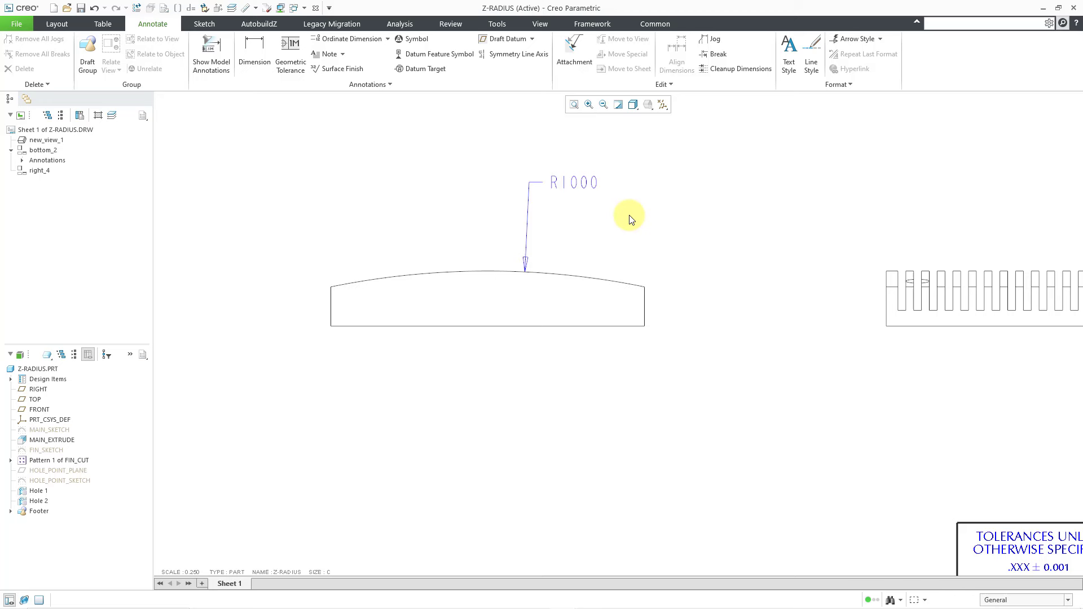
{"action": "mouse_move", "coordinate": [587, 381]}
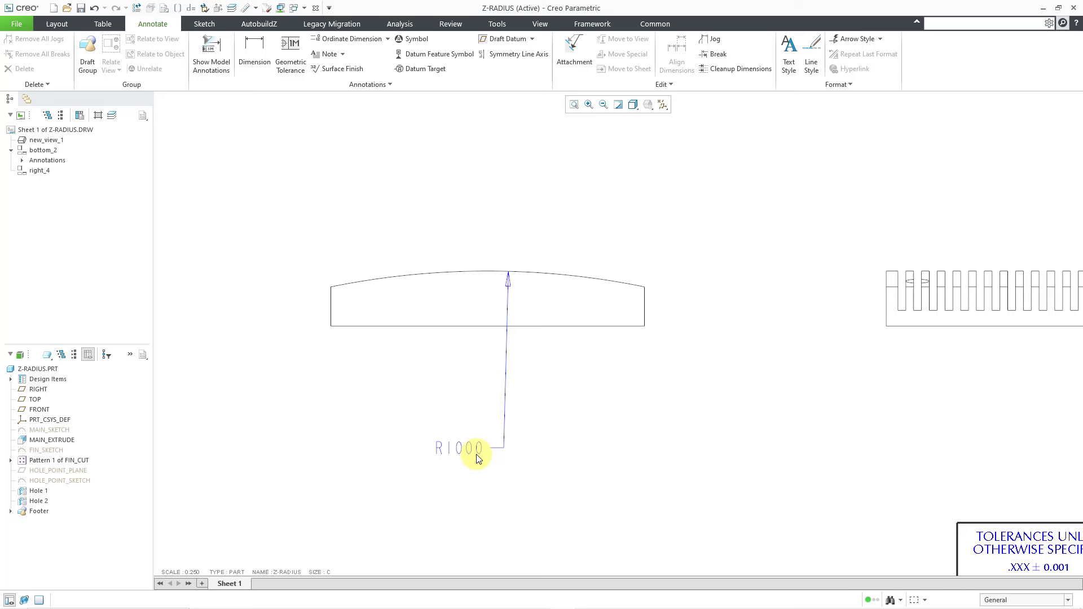
- Delete the ordinary R1000 radius dimension from the arc edge
{"action": "left_click", "coordinate": [458, 449]}
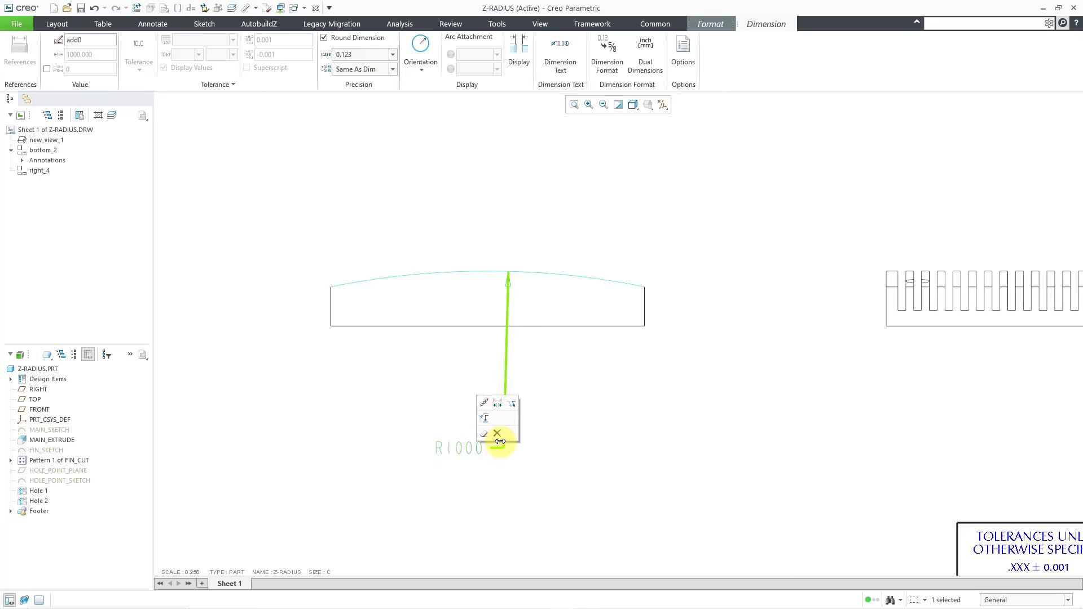
{"action": "mouse_move", "coordinate": [499, 434]}
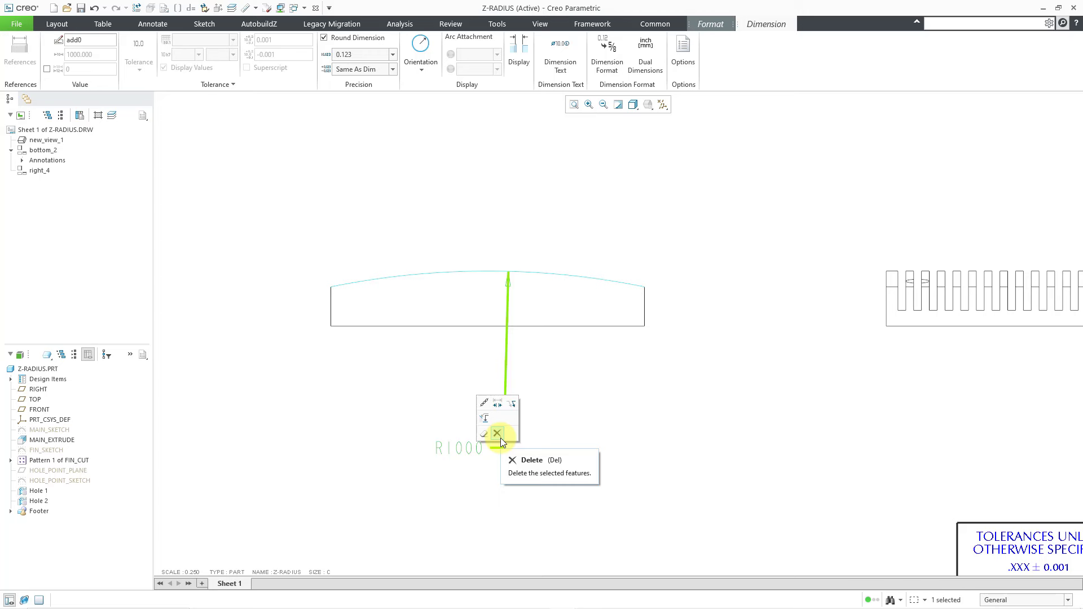
{"action": "left_click", "coordinate": [496, 433]}
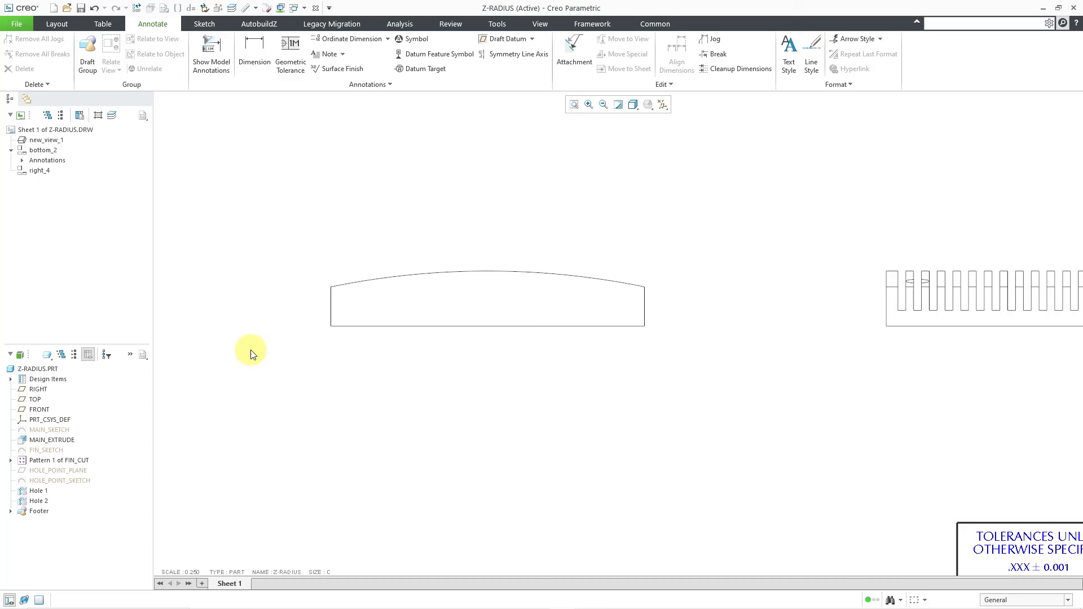
{"action": "mouse_move", "coordinate": [273, 244]}
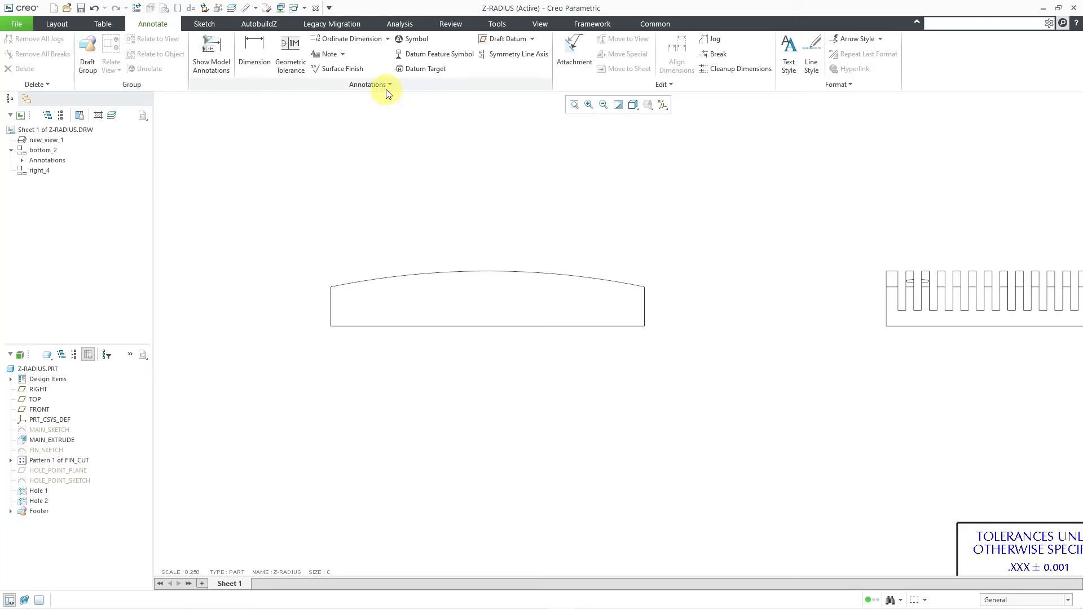
- Create a foreshortened Z-radius R1000 dimension on the curved top edge with a center point below and a jogged leader
{"action": "left_click", "coordinate": [368, 84]}
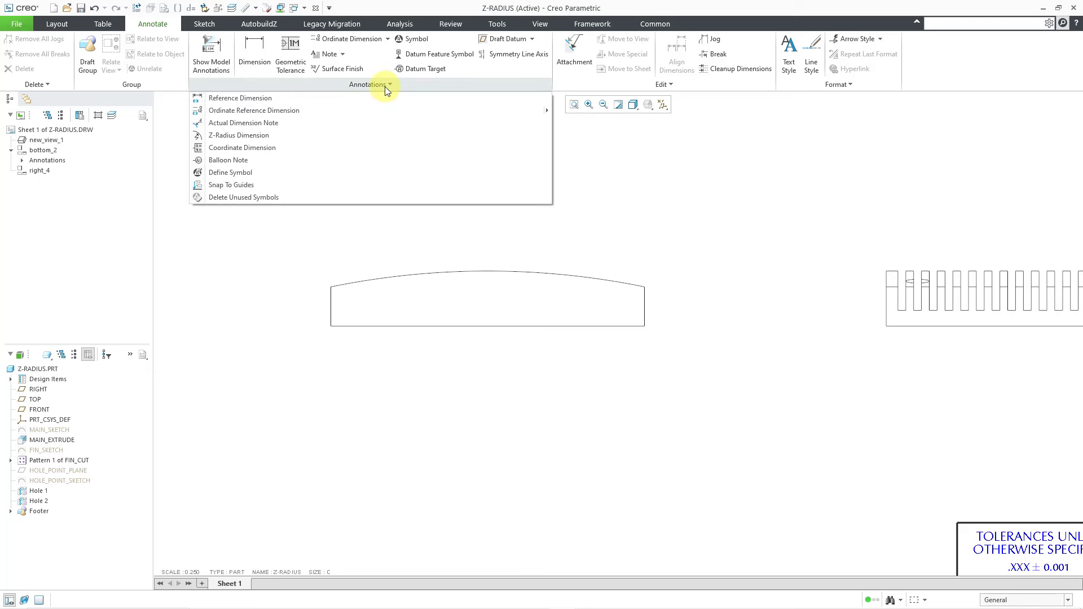
{"action": "mouse_move", "coordinate": [363, 137]}
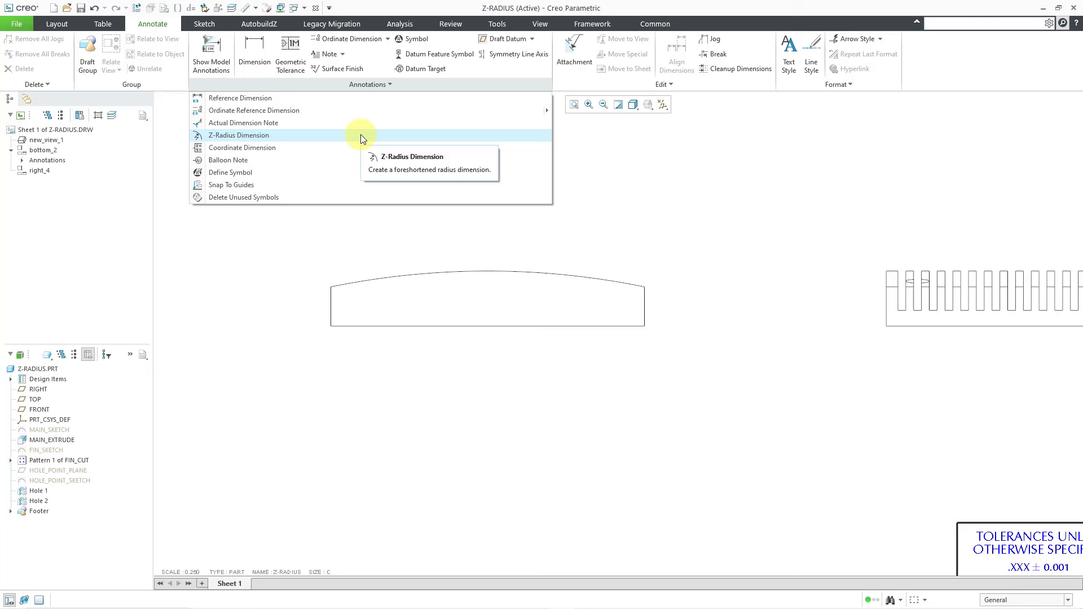
{"action": "left_click", "coordinate": [238, 135]}
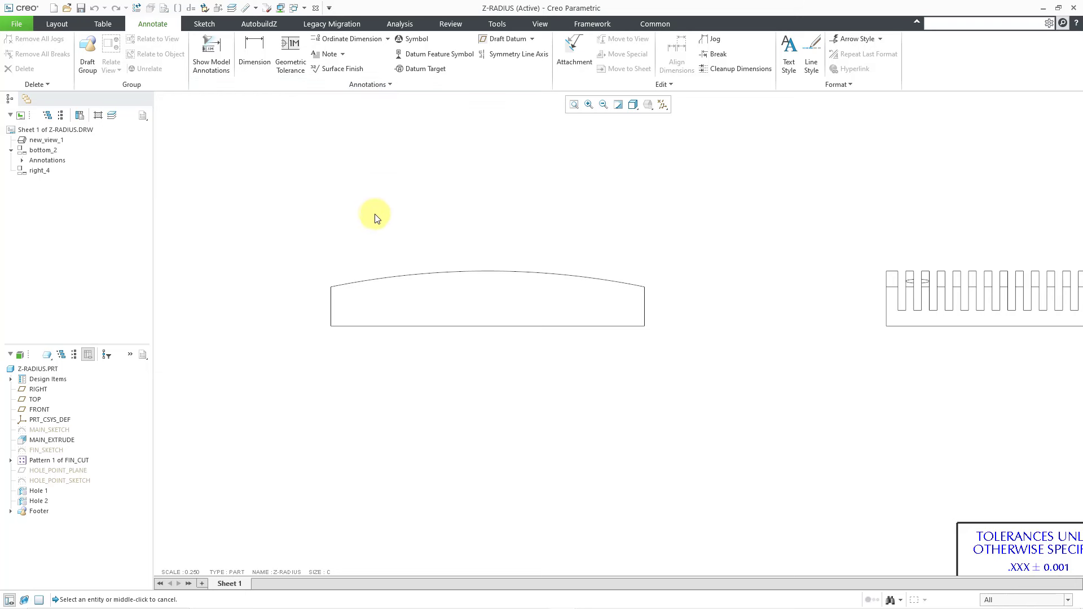
{"action": "left_click", "coordinate": [488, 273]}
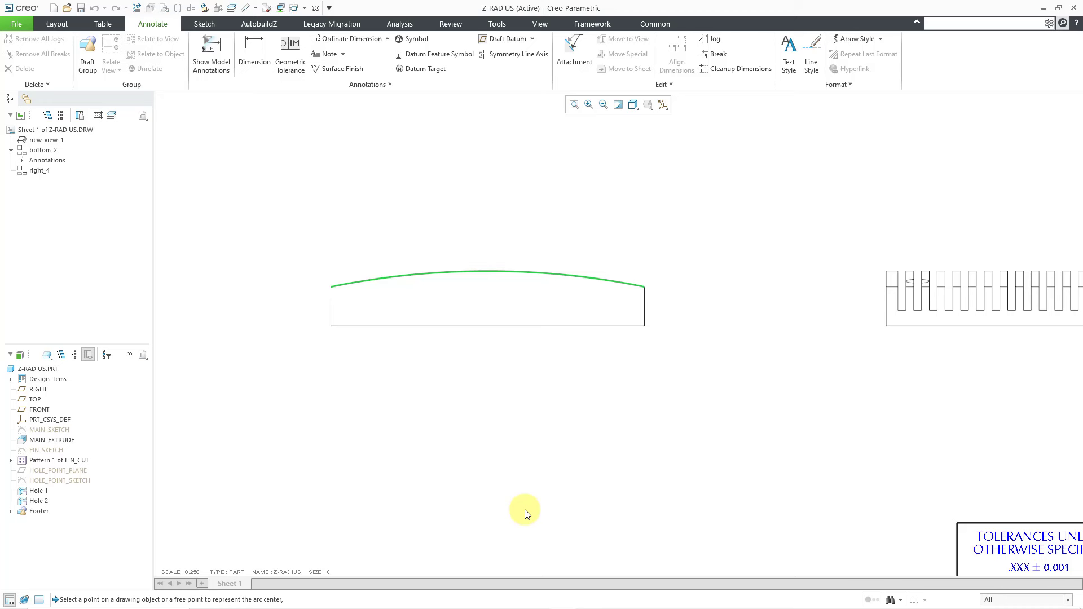
{"action": "left_click", "coordinate": [519, 516]}
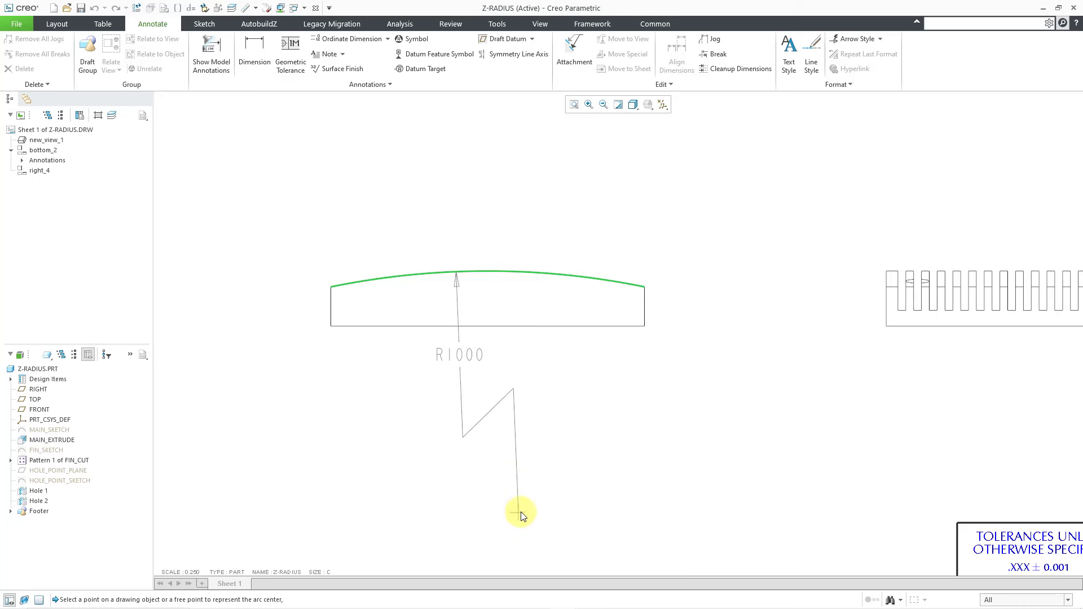
{"action": "left_click", "coordinate": [519, 512]}
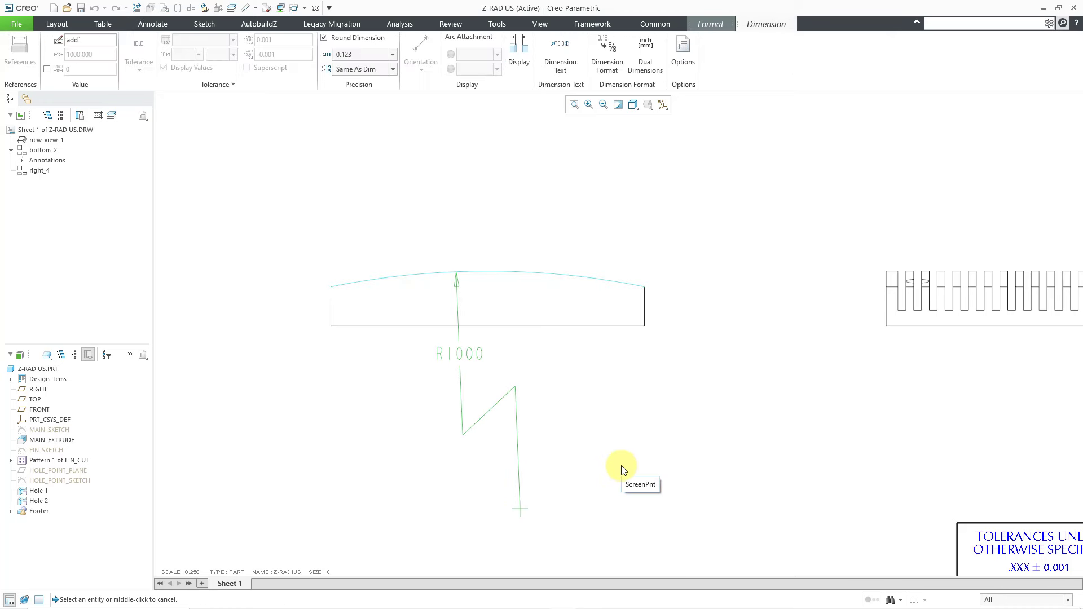
{"action": "mouse_move", "coordinate": [616, 466]}
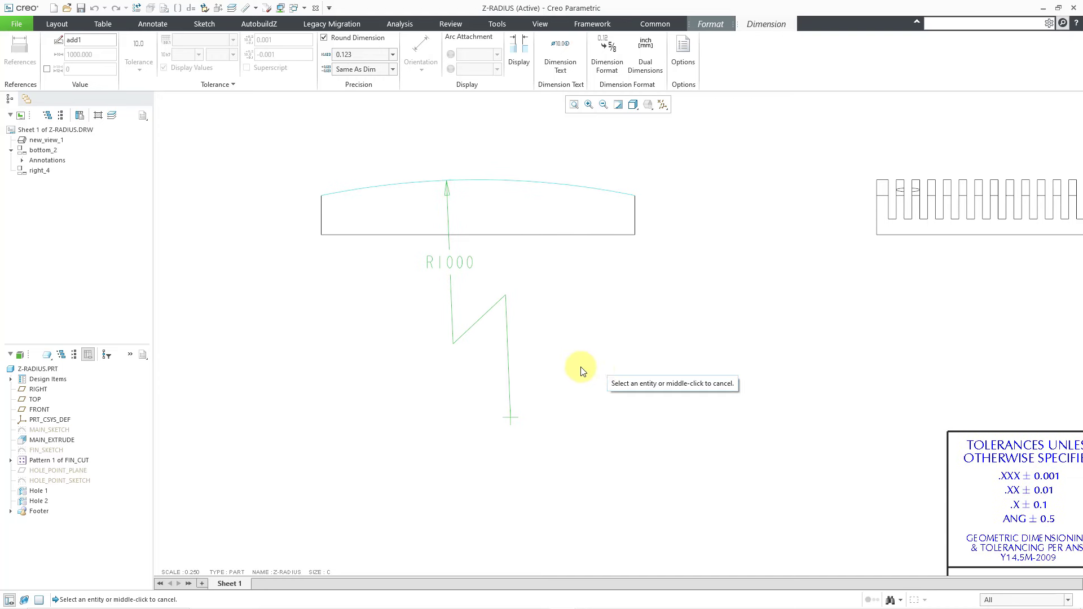
{"action": "mouse_move", "coordinate": [512, 299]}
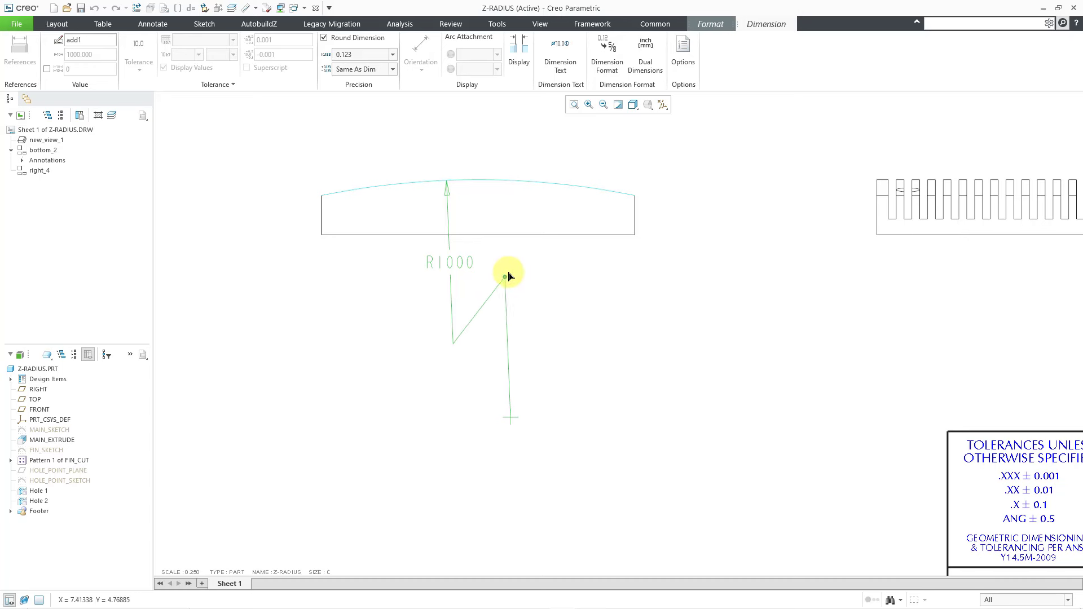
- Drag the jog vertex of the R1000 Z-radius leader upward toward the dimension text
{"action": "left_click", "coordinate": [504, 275]}
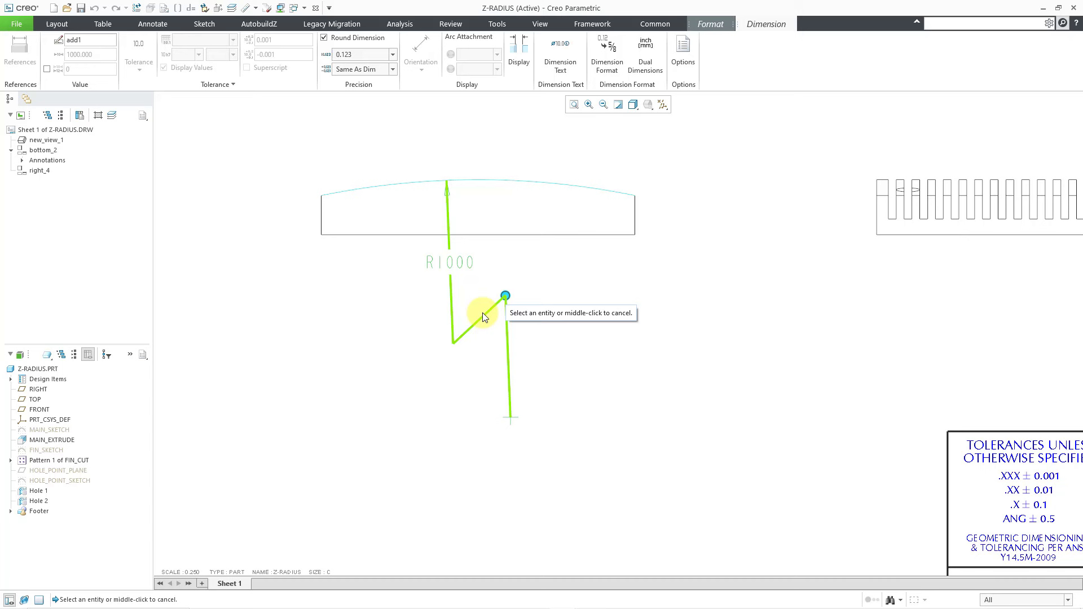